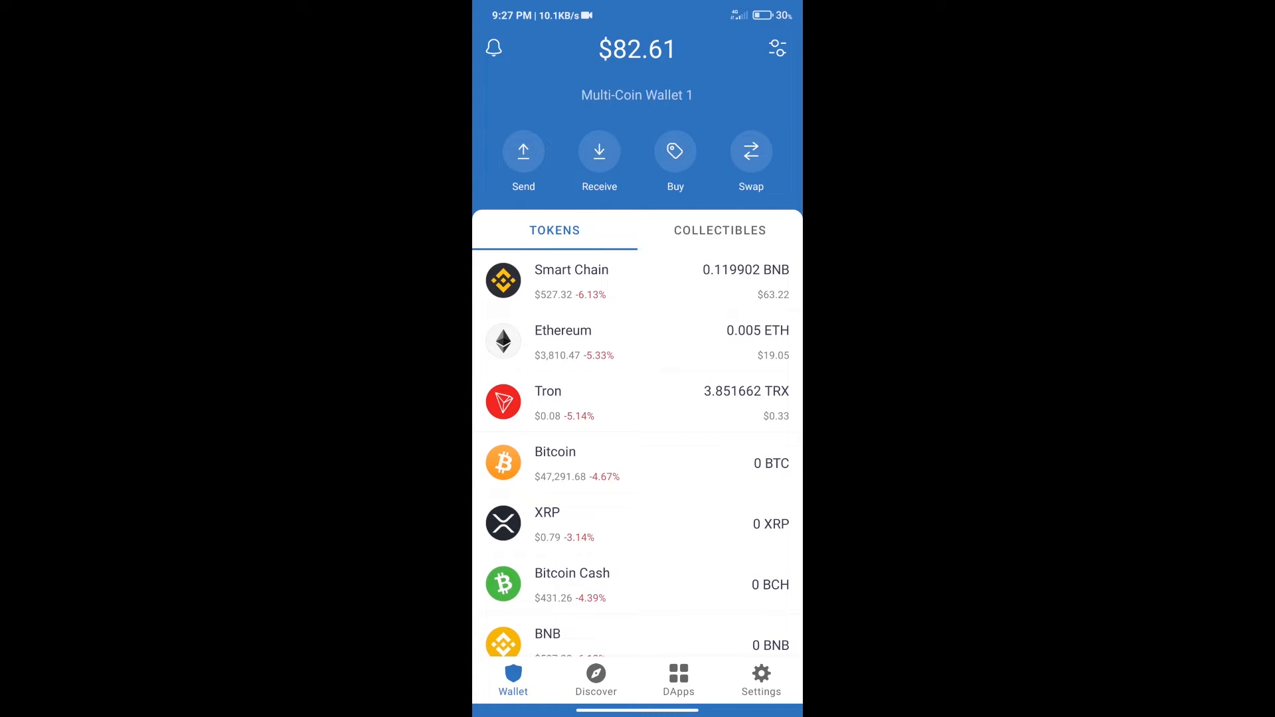
- Start a BNB purchase from the wallet, then back out of buying
left_click(675, 151)
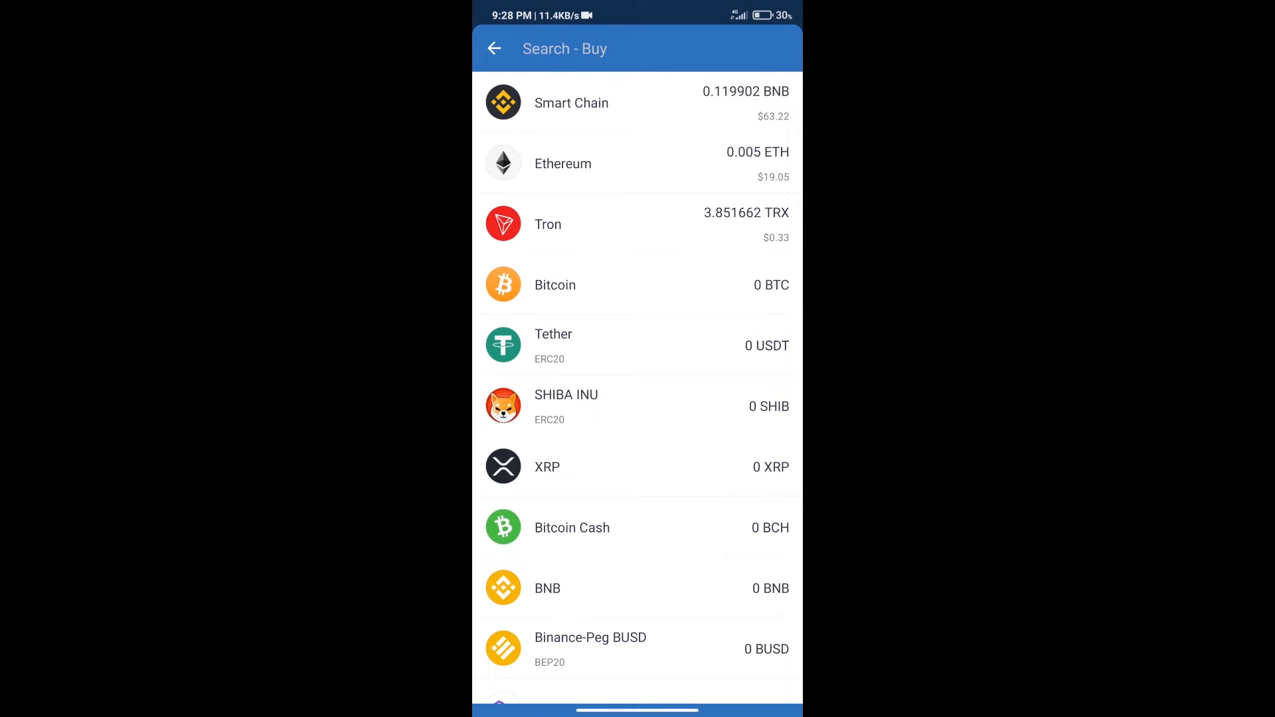
type("bn")
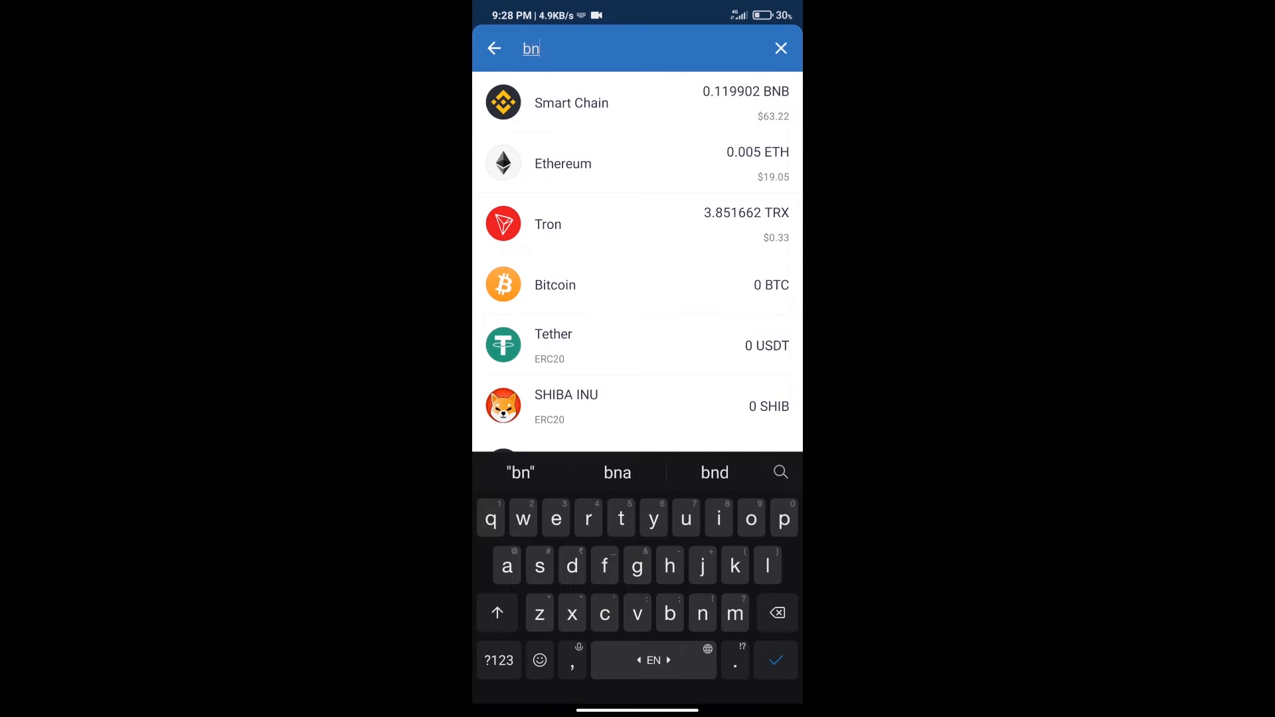
type("b")
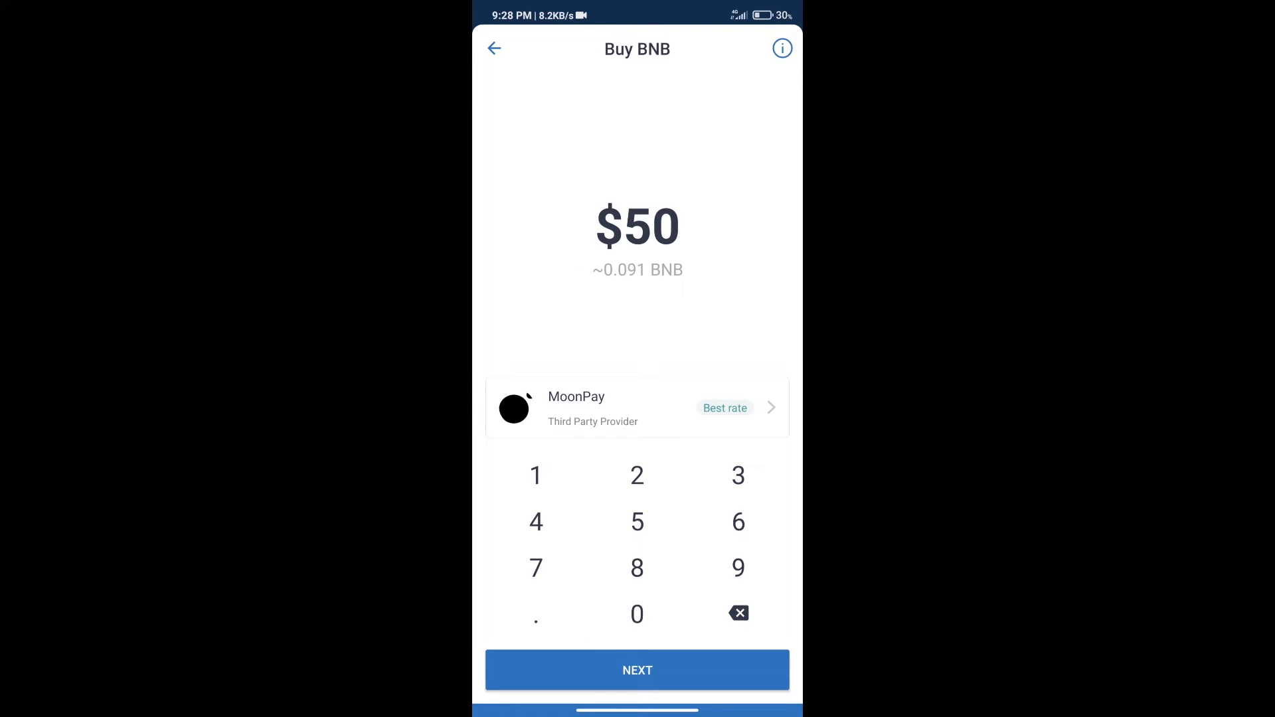
left_click(495, 49)
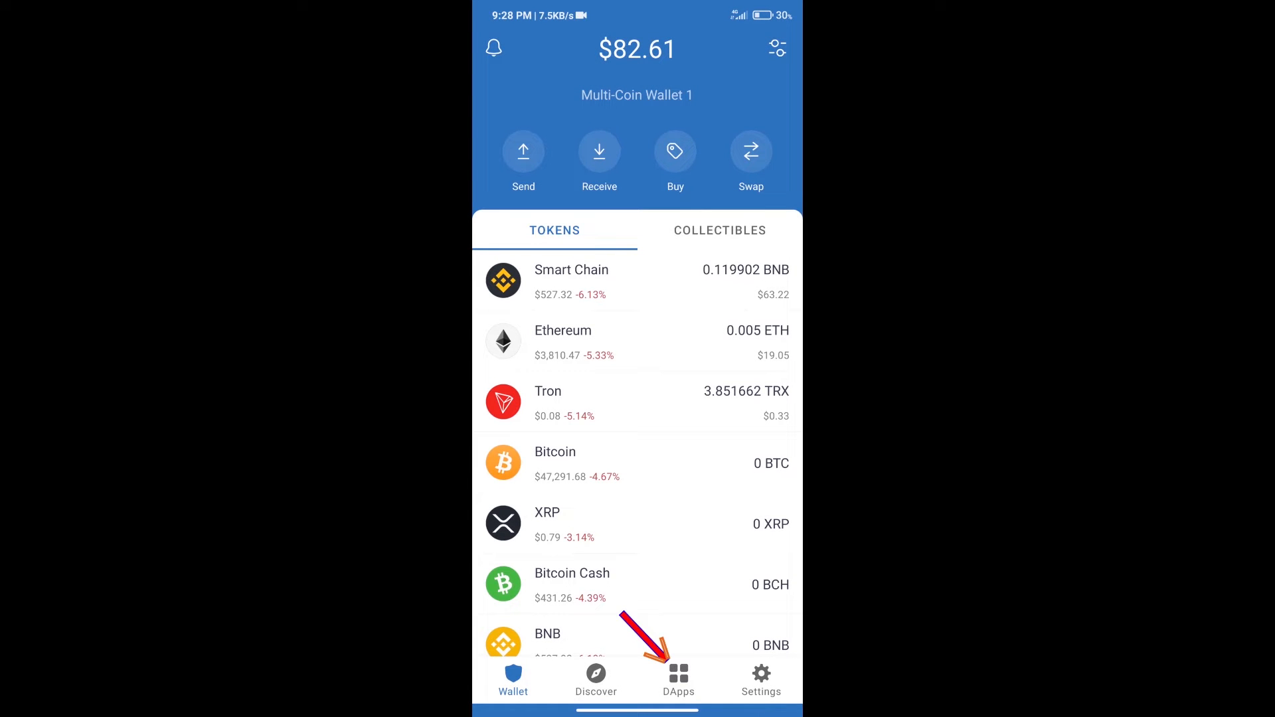
- Reach the PancakeSwap swap page through the DApps browser history
left_click(677, 679)
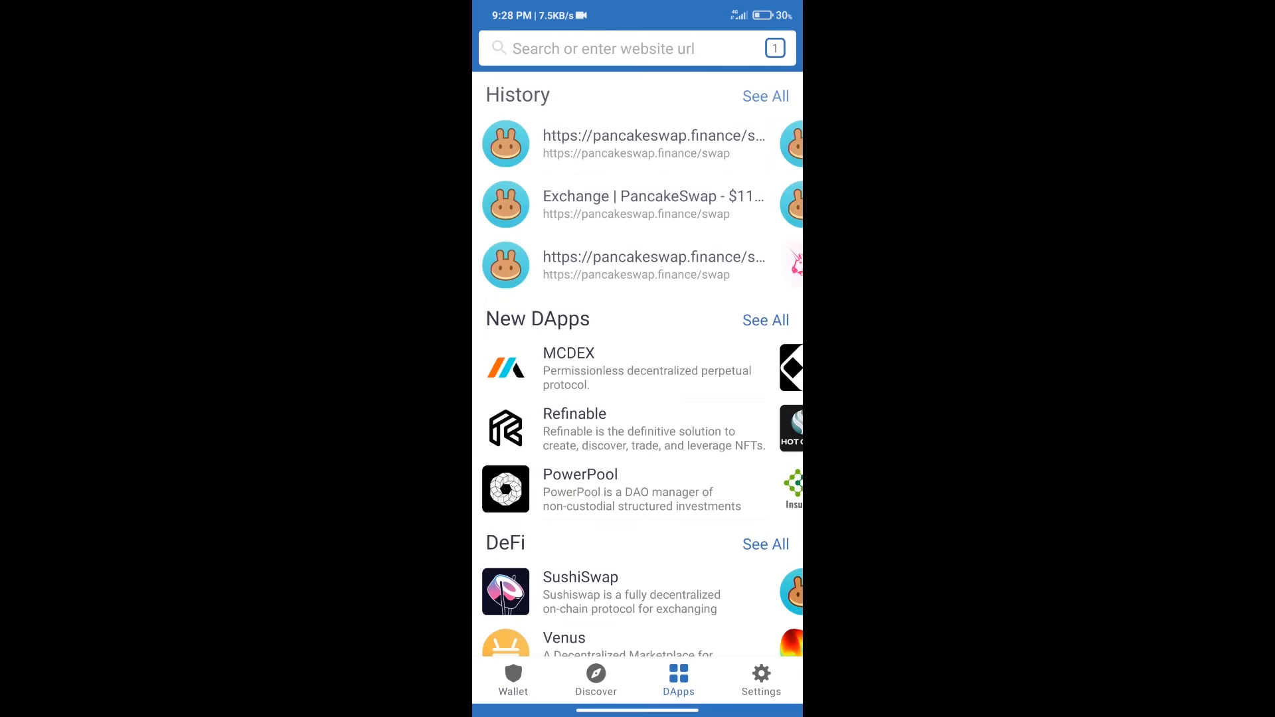
scroll("down", 3)
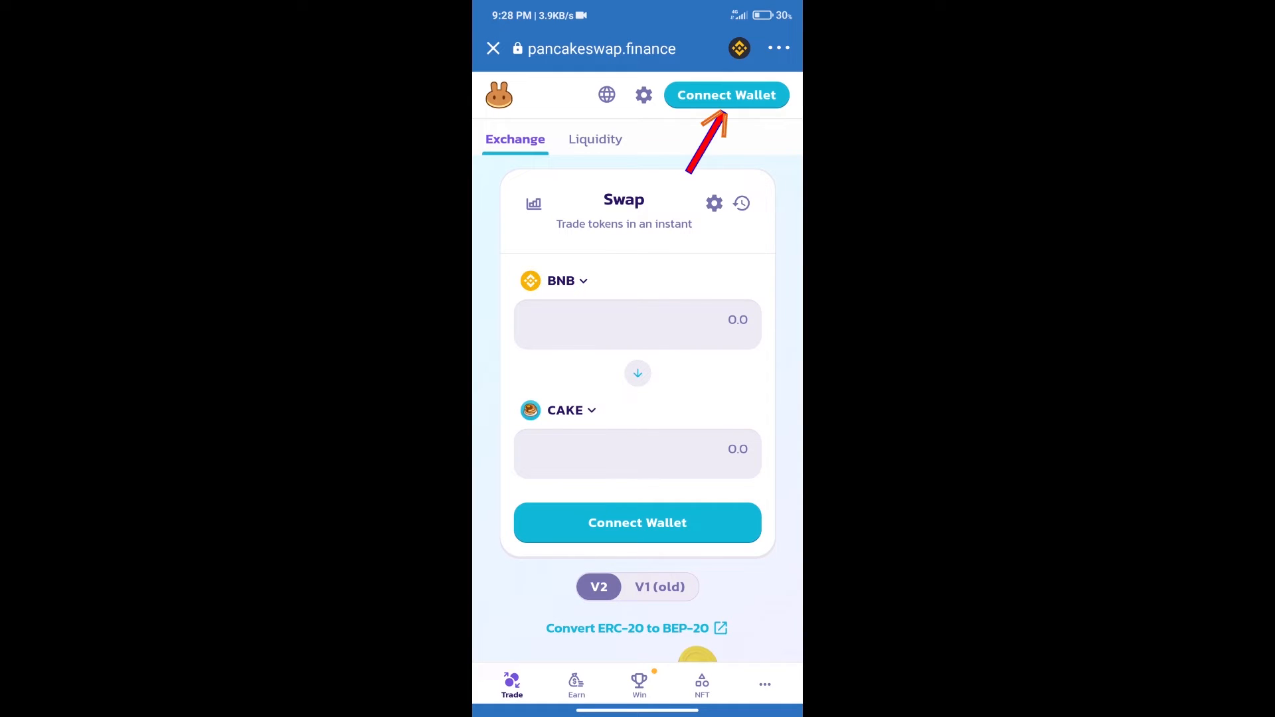
- Connect PancakeSwap to Trust Wallet, showing a BNB balance of 0.119902
left_click(727, 94)
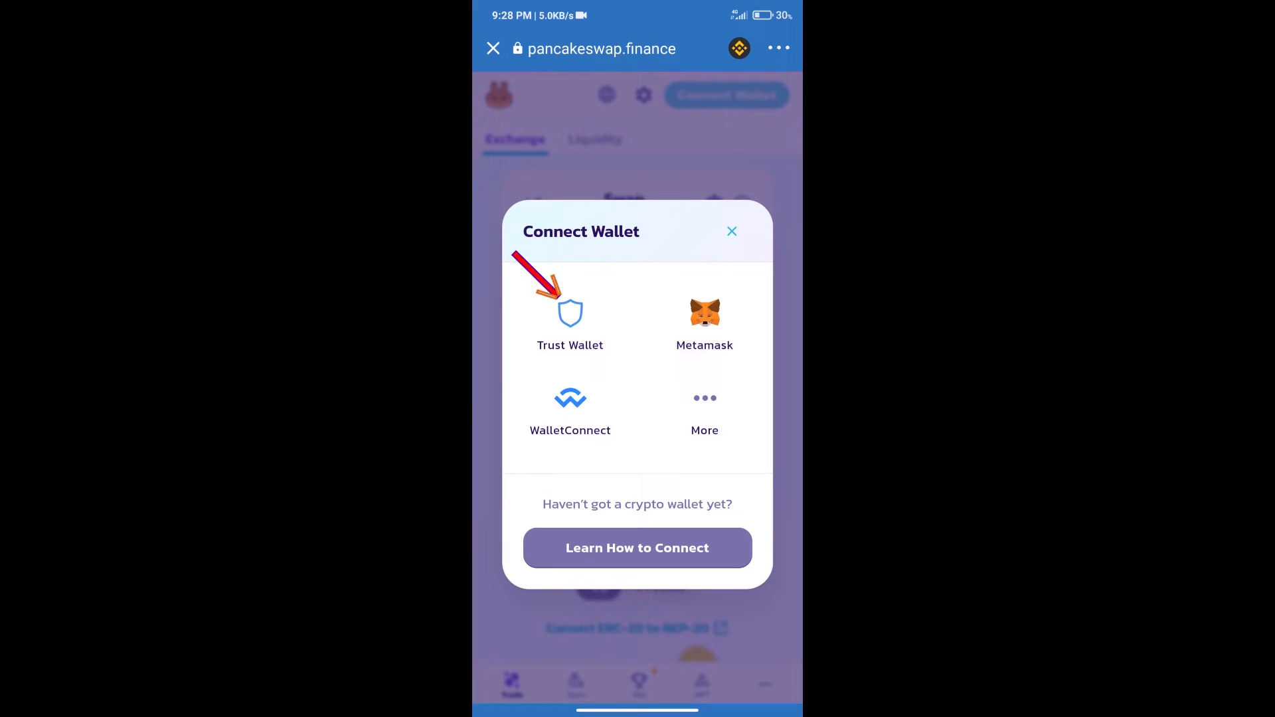
left_click(731, 231)
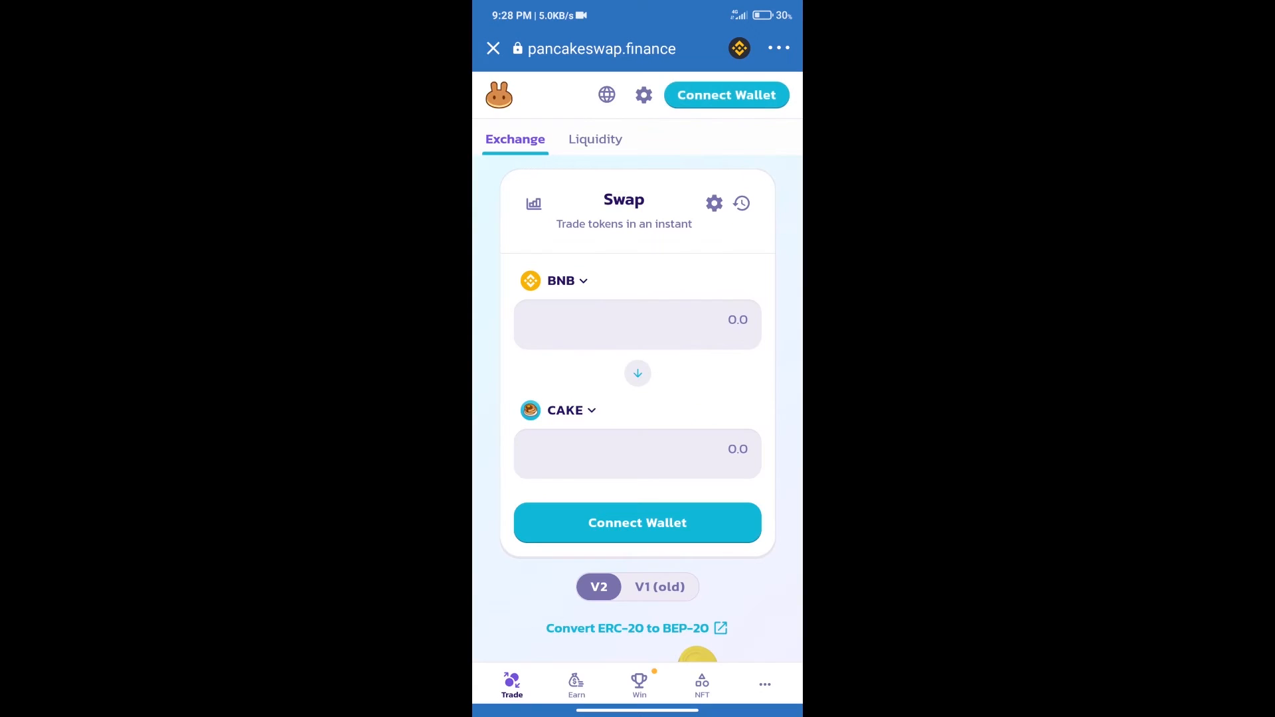
left_click(726, 95)
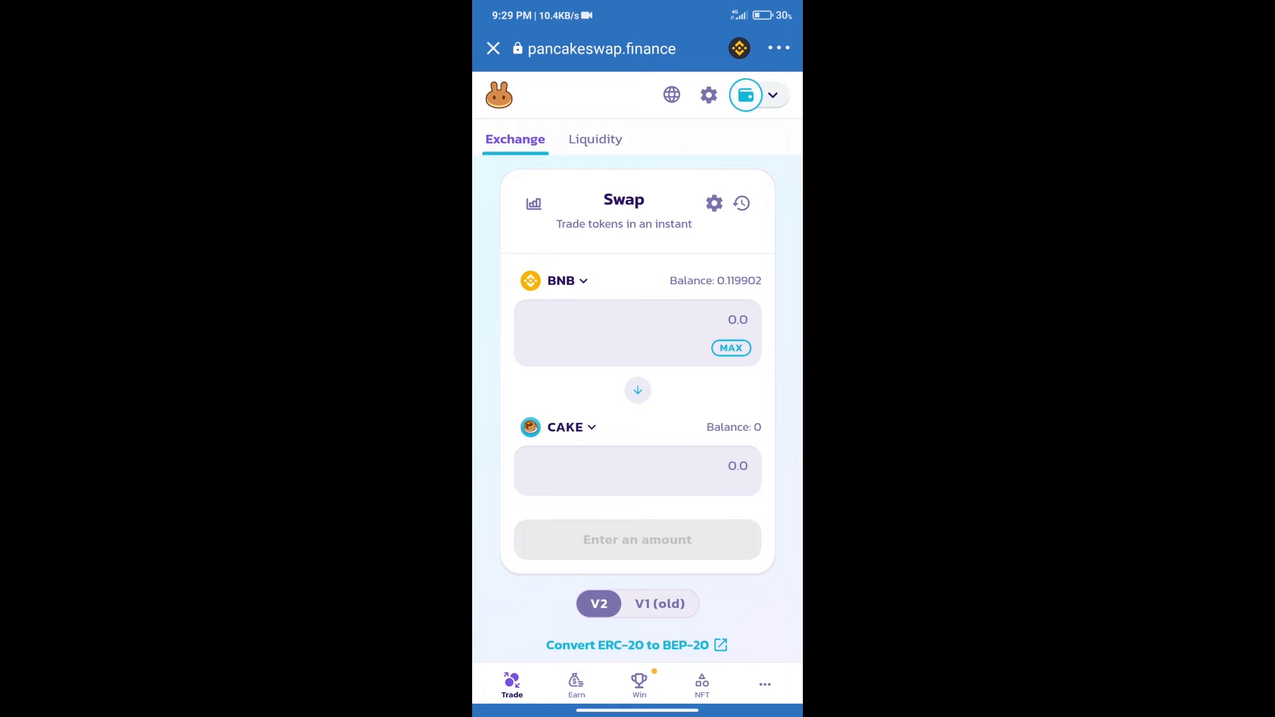
- Find TigerInu2022 by pasting its contract address into the receive-token search and start importing it
left_click(560, 281)
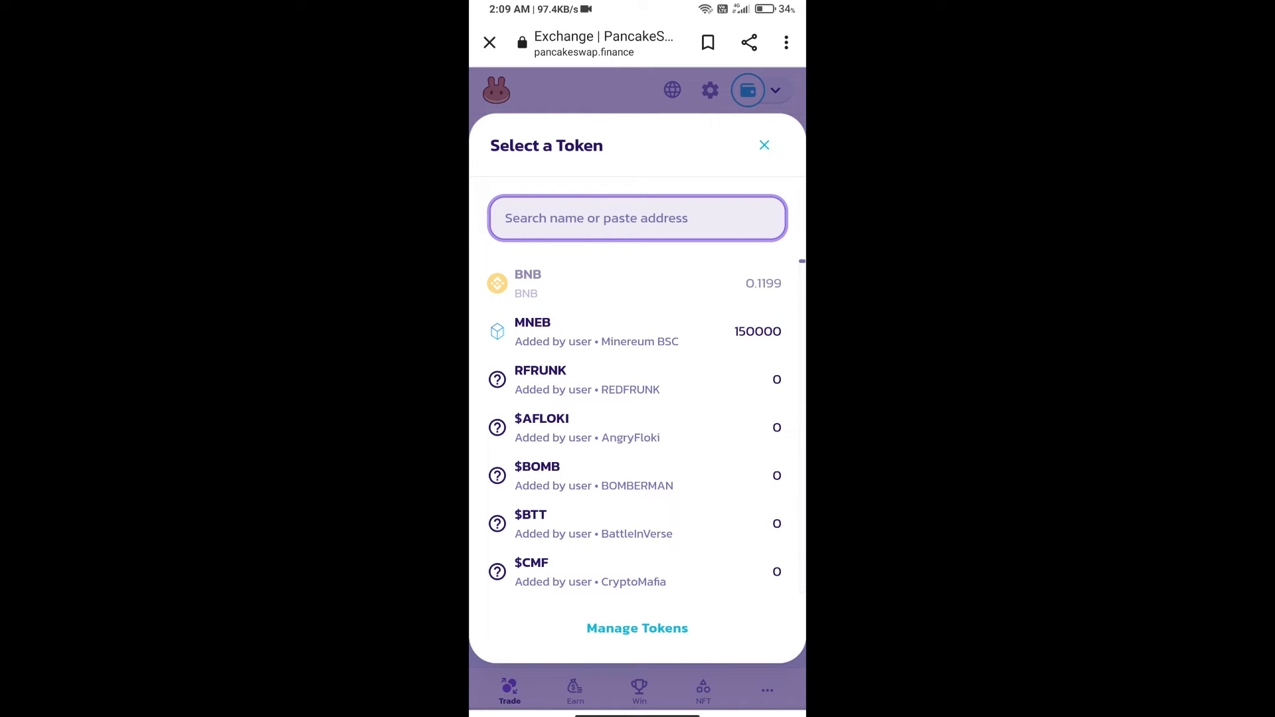
left_click(636, 218)
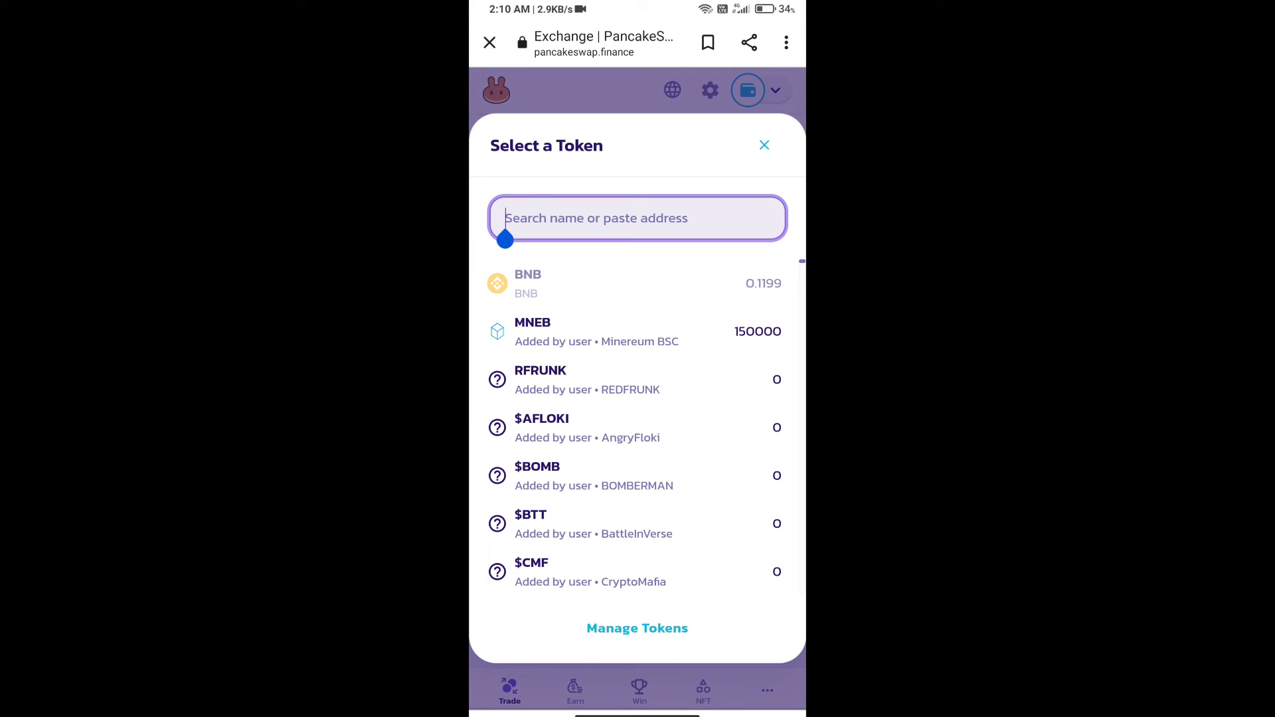
type("Ba06D06AE21202dc280b48F4b8f1446dF44")
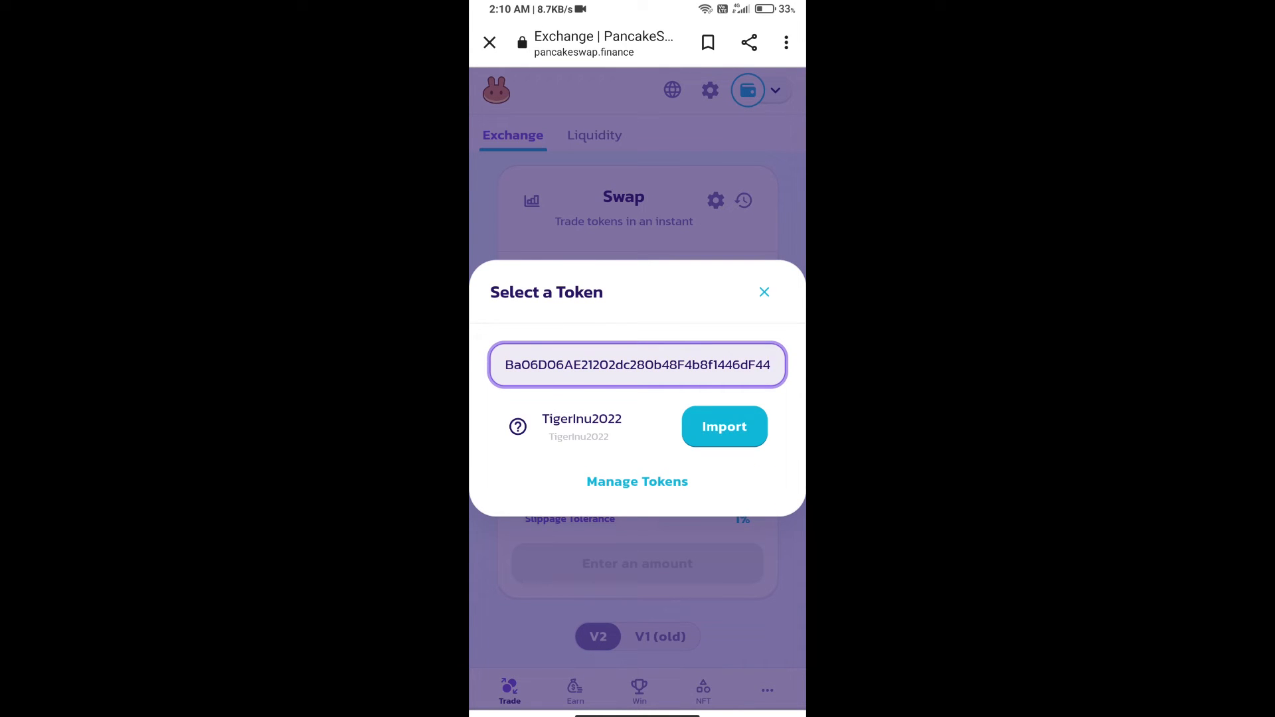
left_click(722, 426)
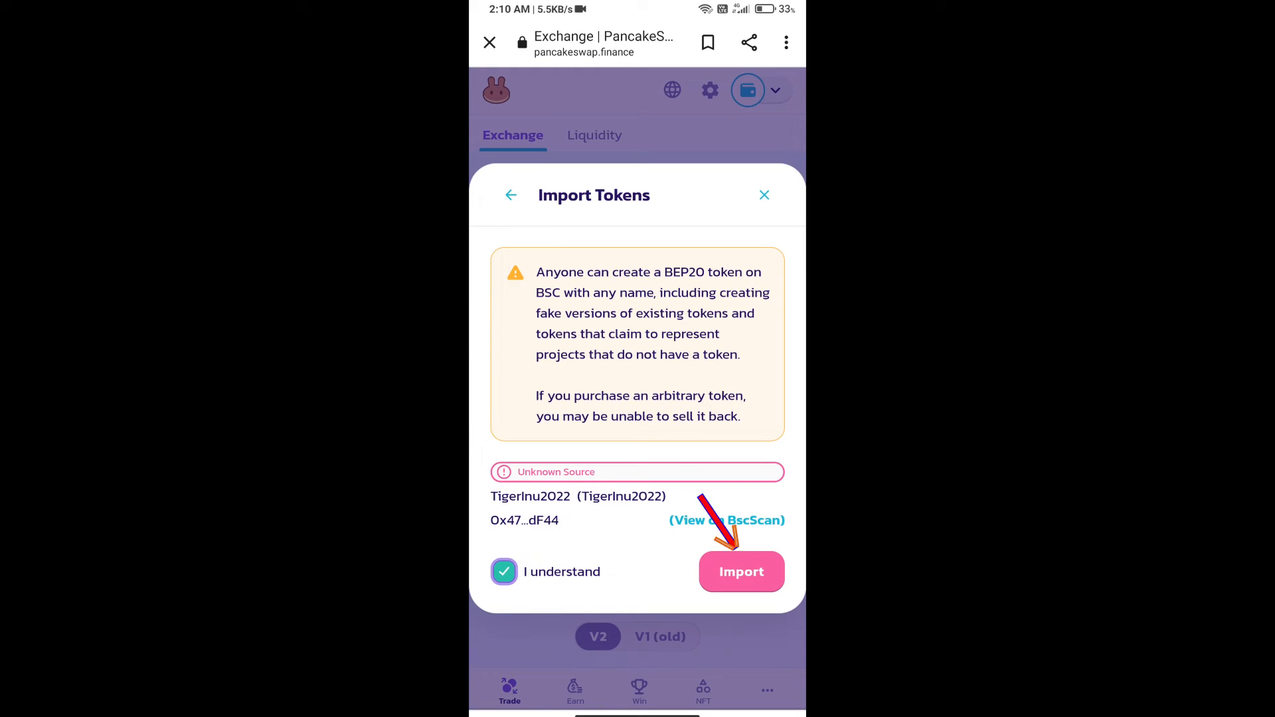
- Import TigerInu2022 despite the warning and set slippage tolerance to 10%
left_click(741, 571)
type("10")
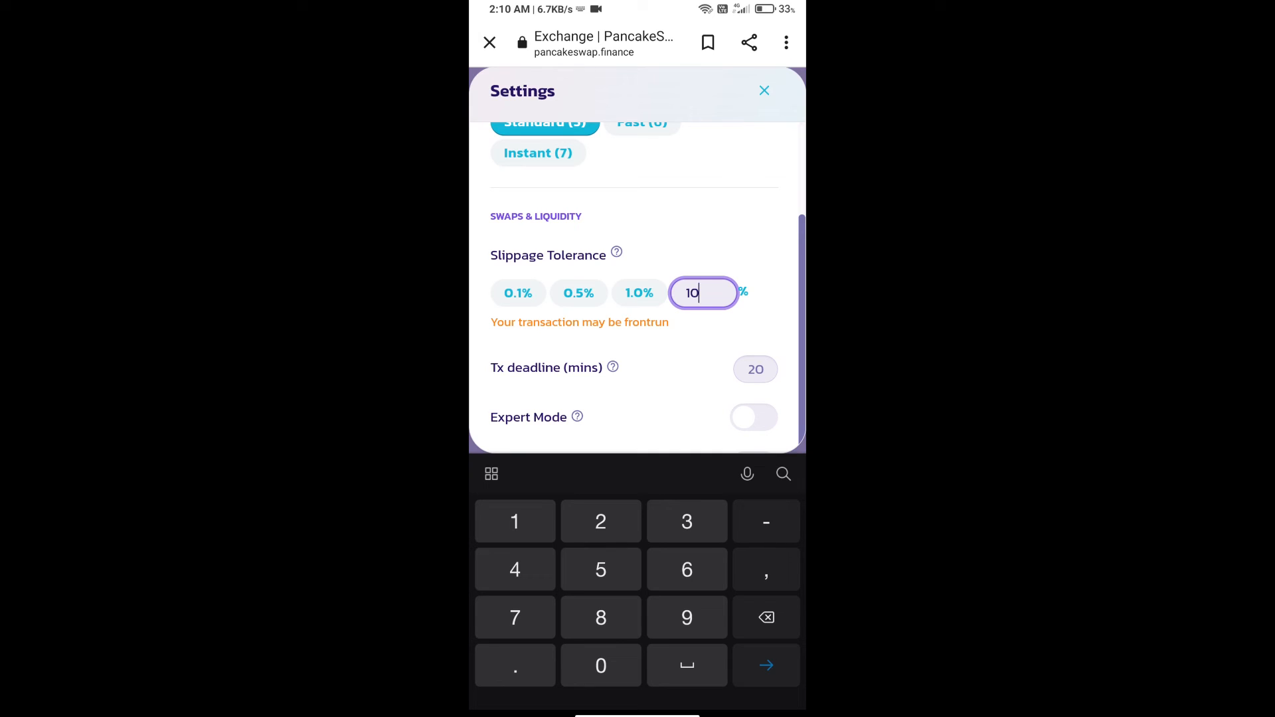
left_click(763, 90)
type("1")
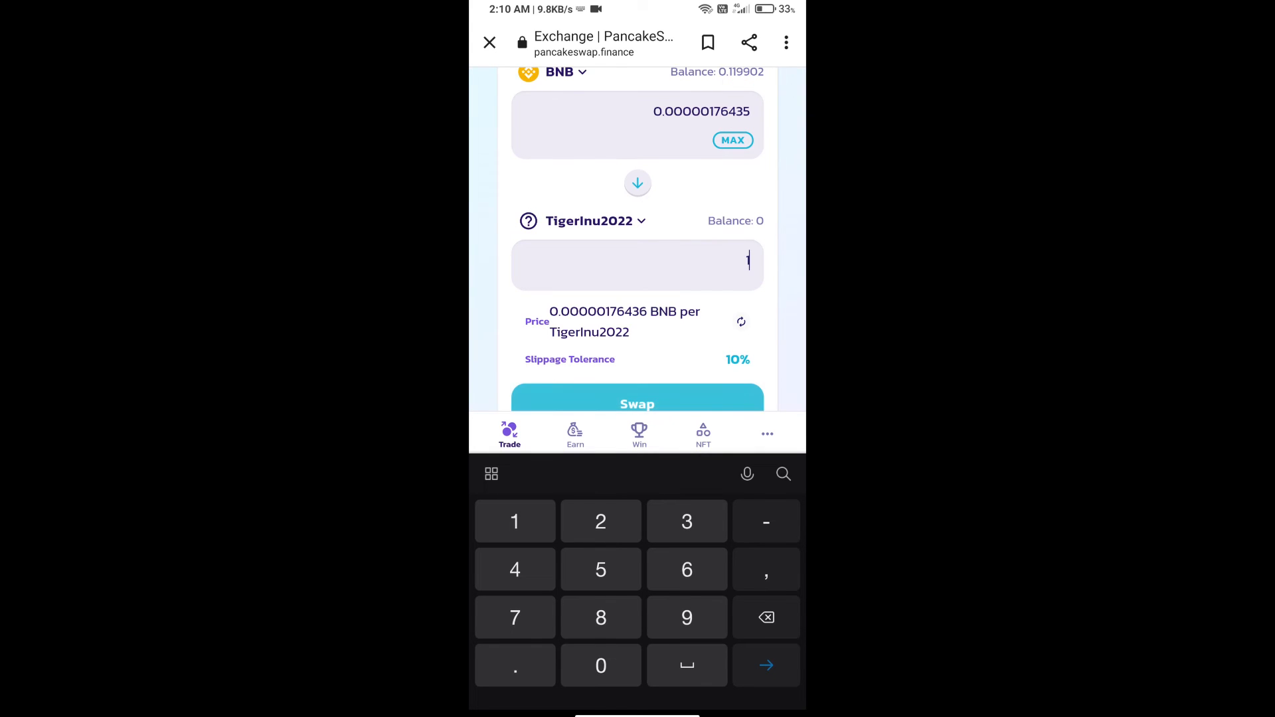
- Swap about 0.000176 BNB for 100 TigerInu2022 and confirm the swap
scroll("down", 3)
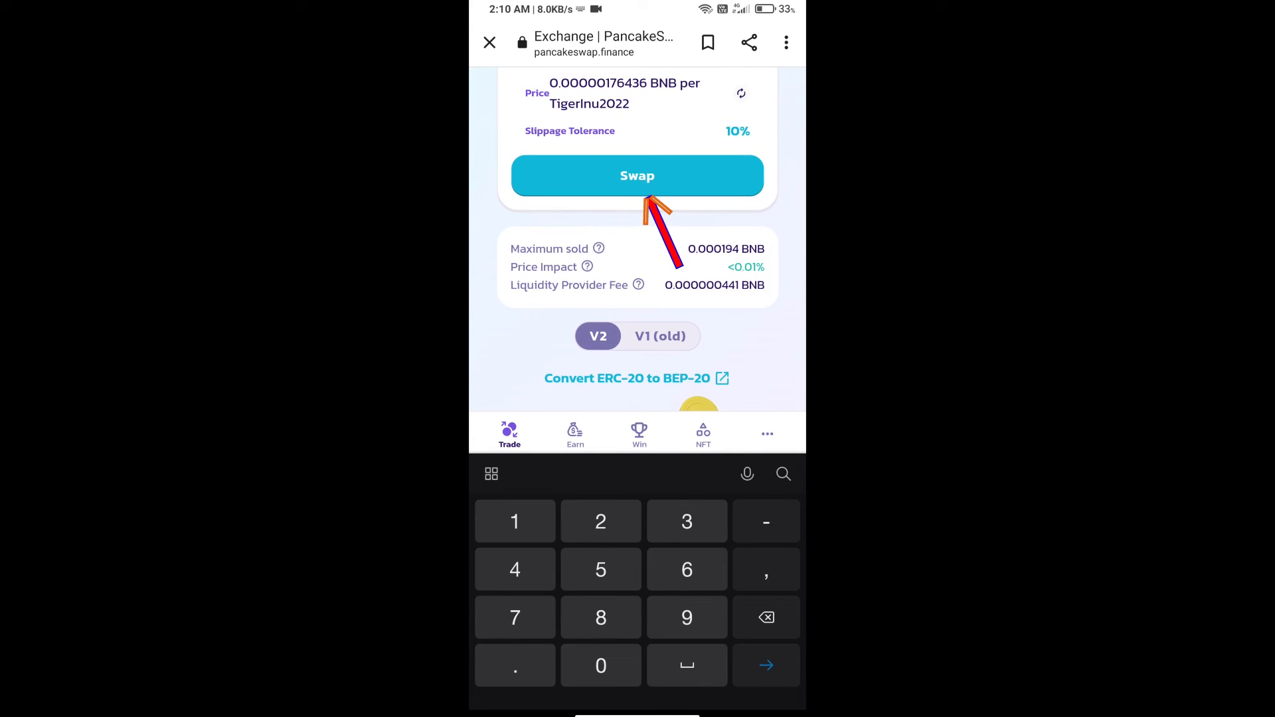
left_click(637, 176)
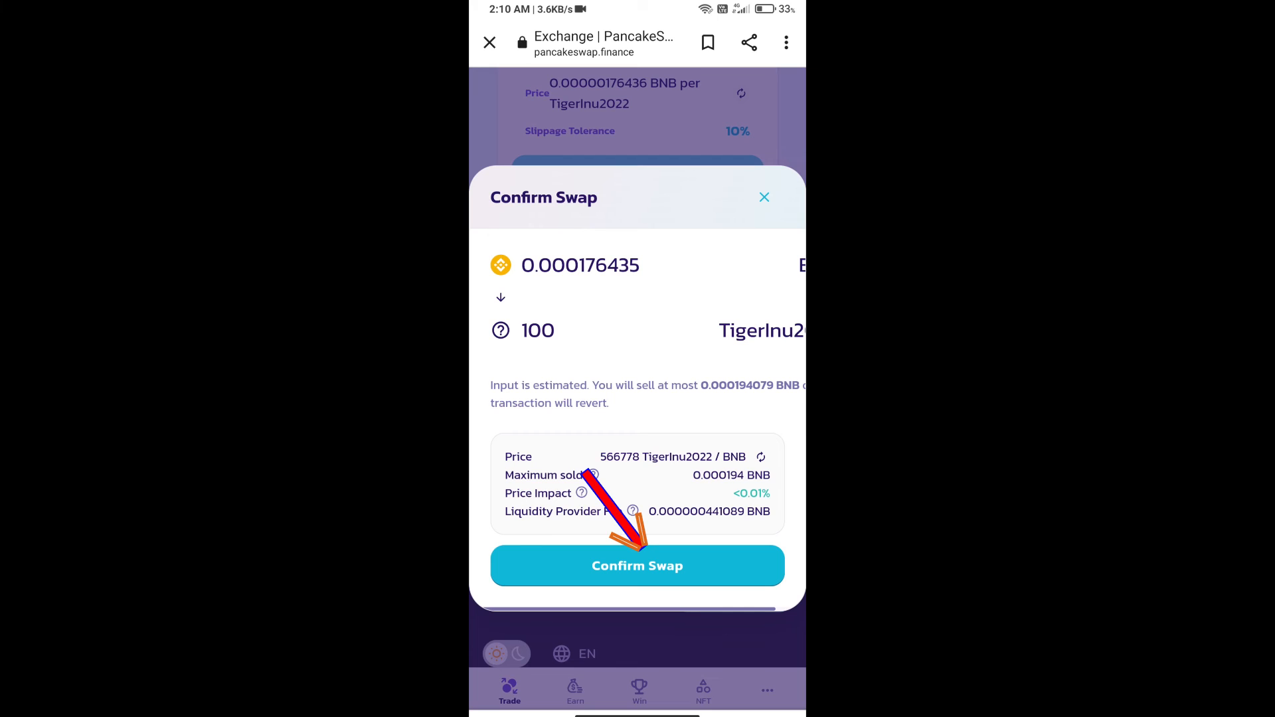
left_click(636, 566)
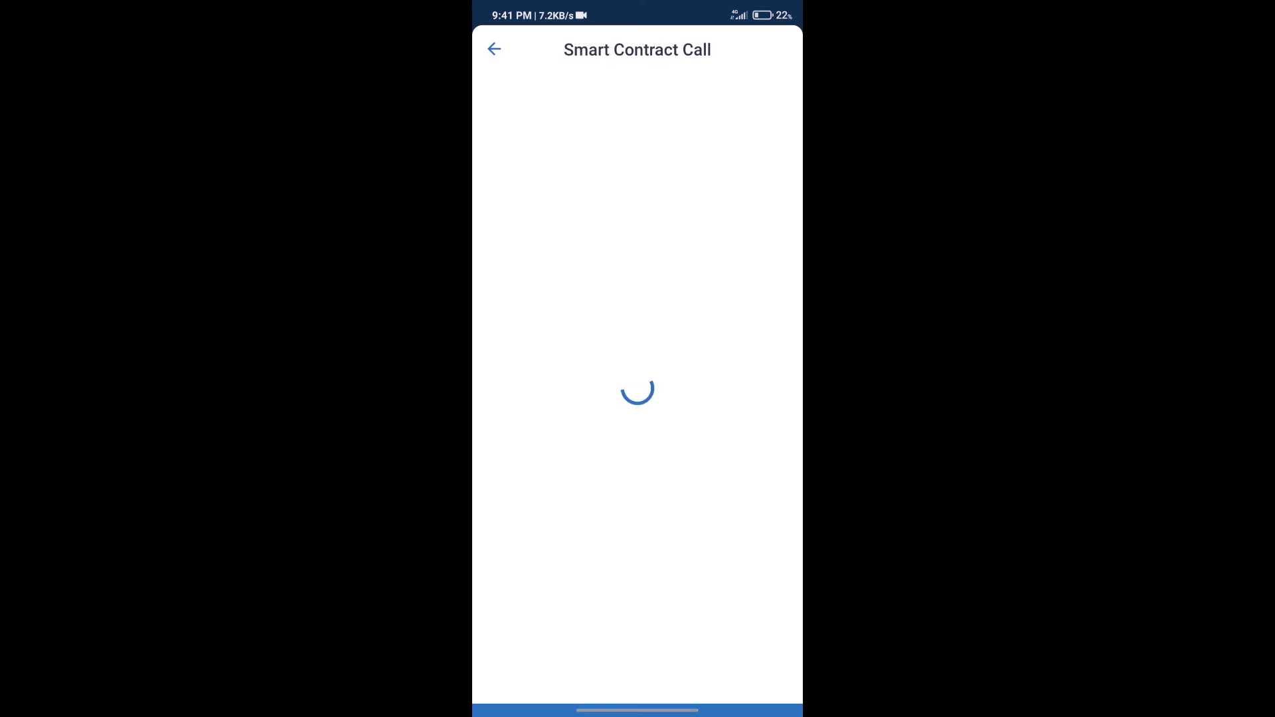